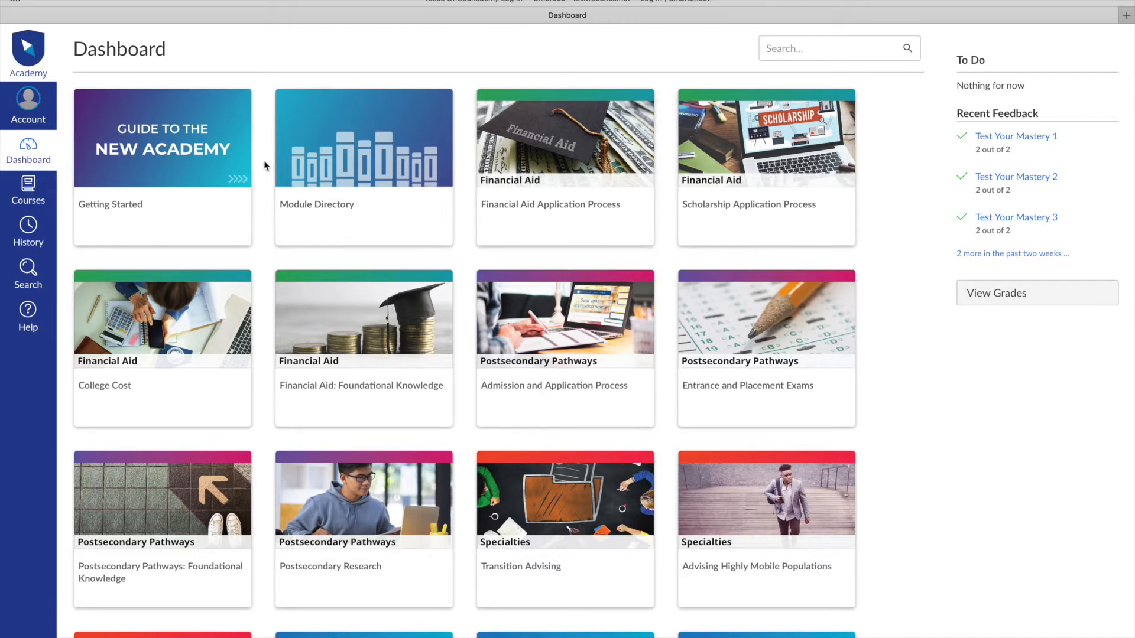
mouse_move(27, 192)
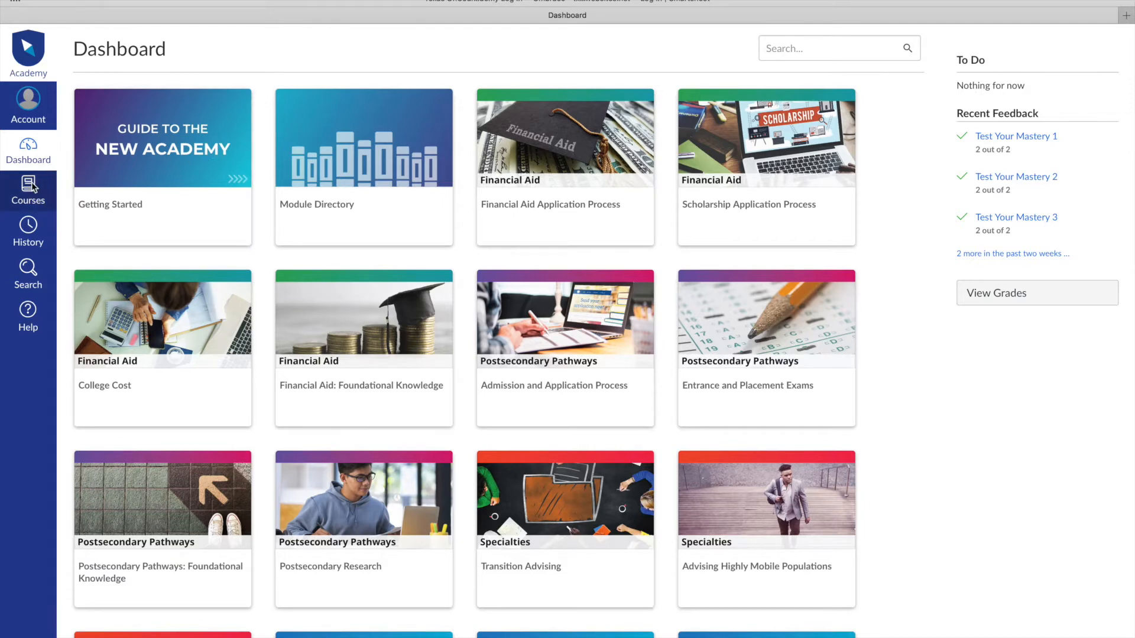
Step: Show the full course list from the left global navigation's Courses link
click(28, 190)
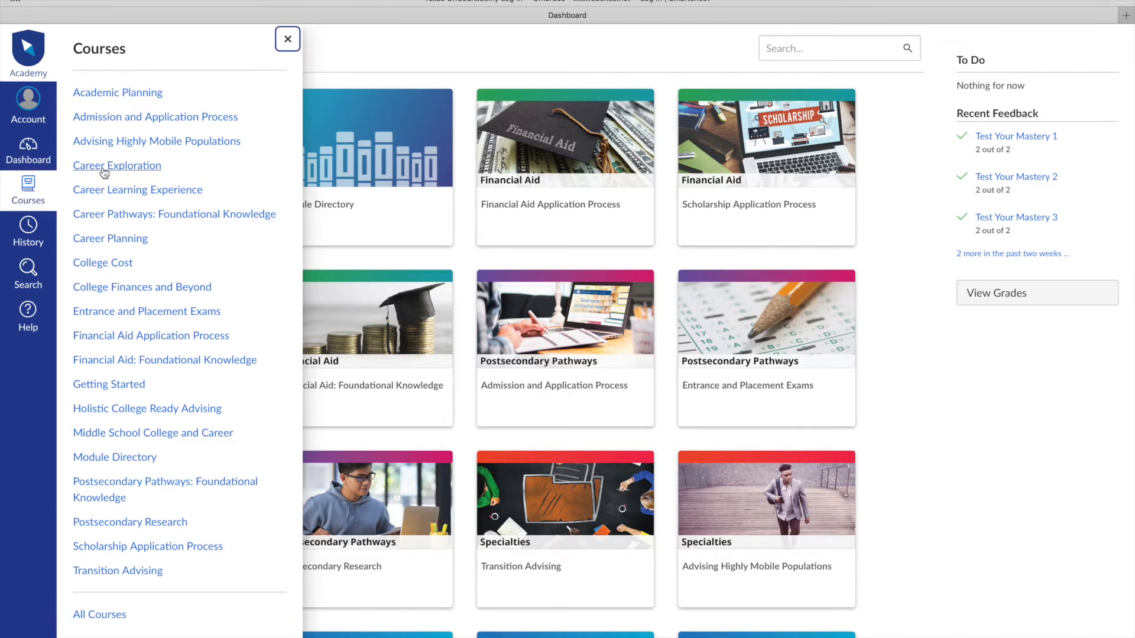
Step: Enter the Career Exploration course and skim its home page description and first syllabus module
click(117, 166)
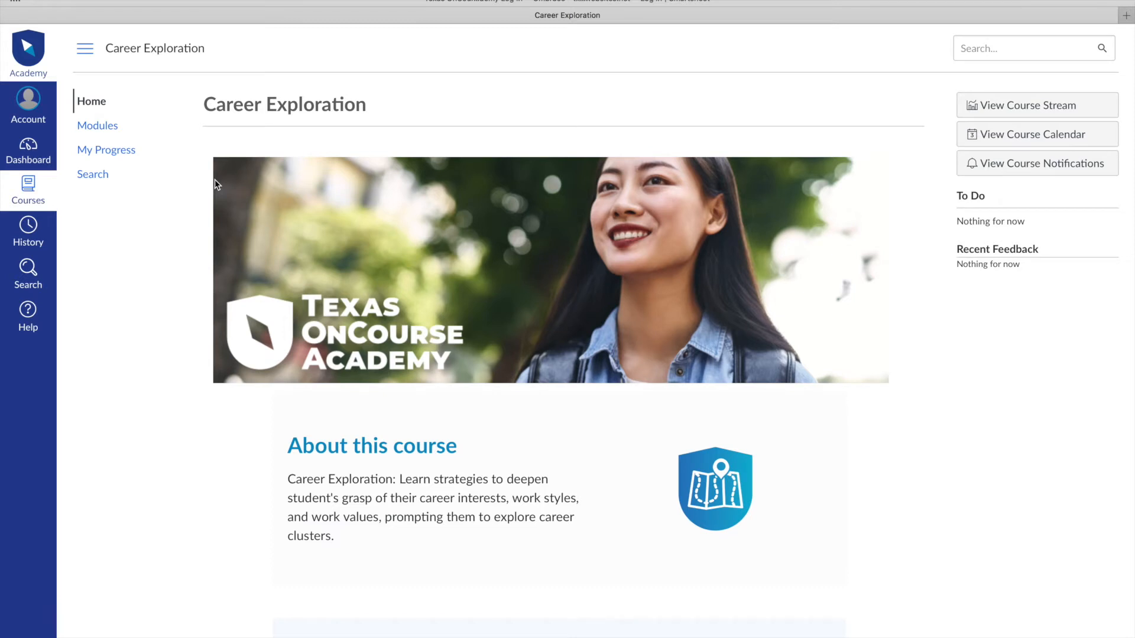
scroll(down, 3)
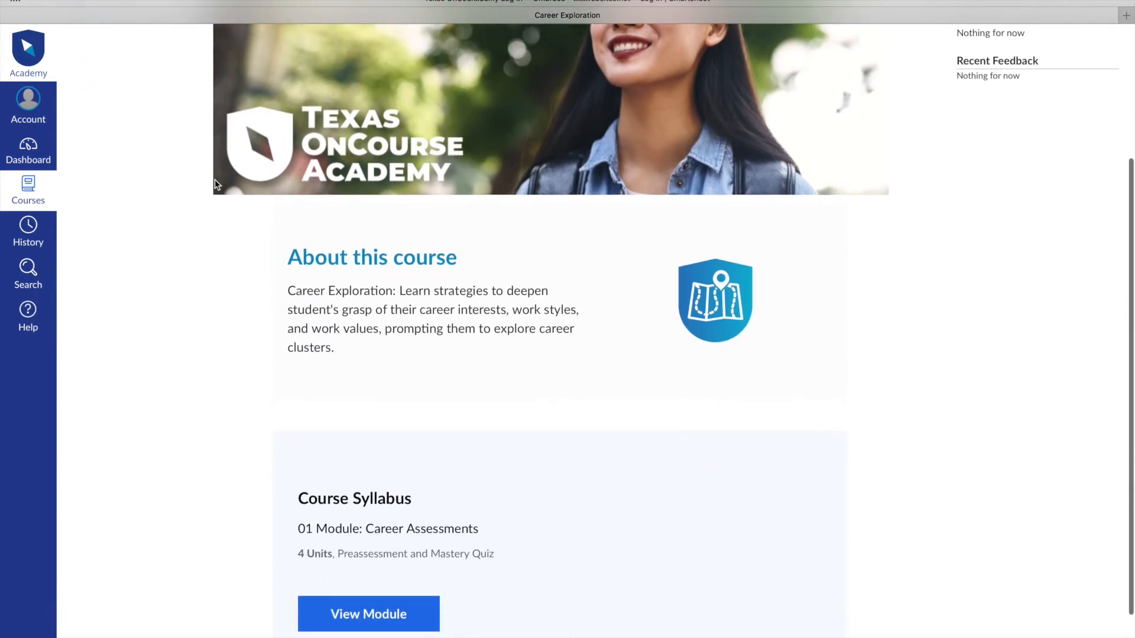
scroll(up, 3)
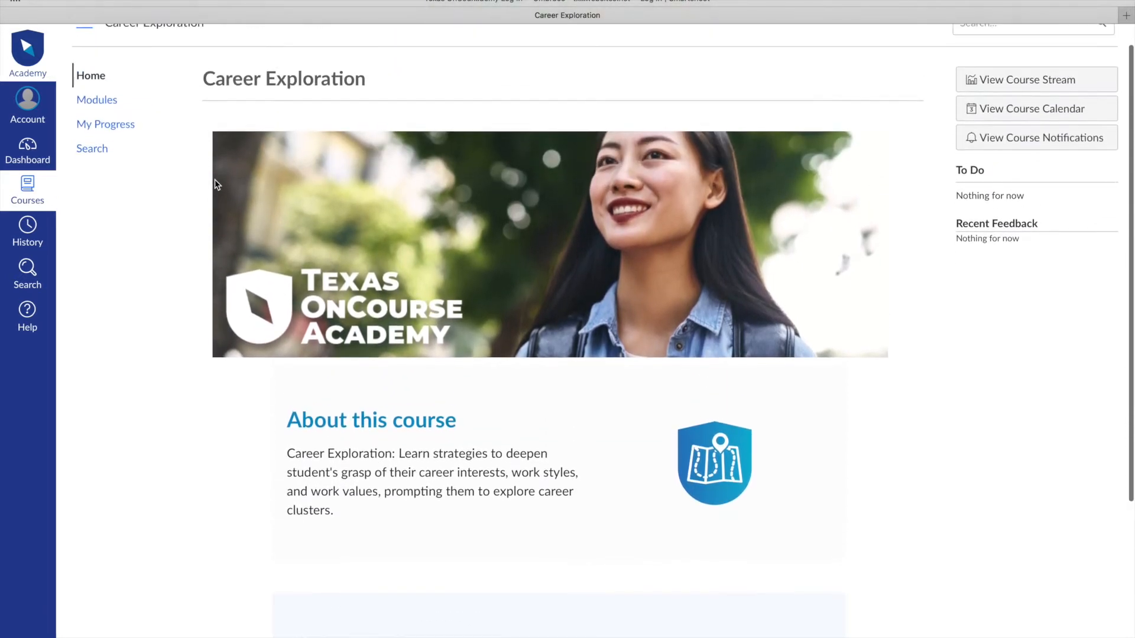
scroll(up, 3)
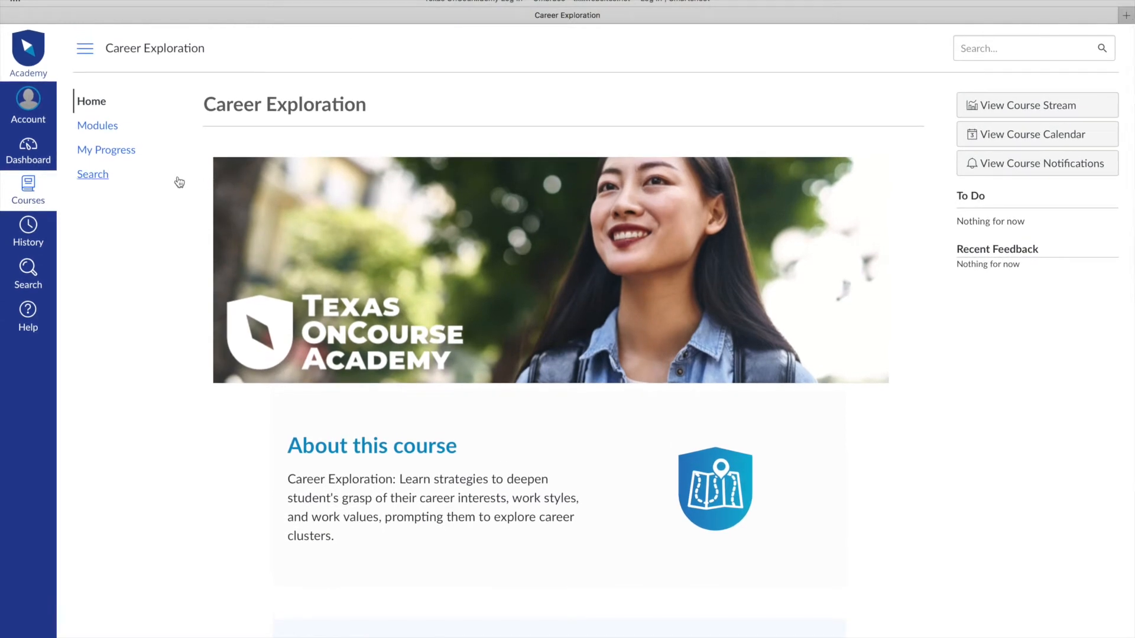
mouse_move(101, 138)
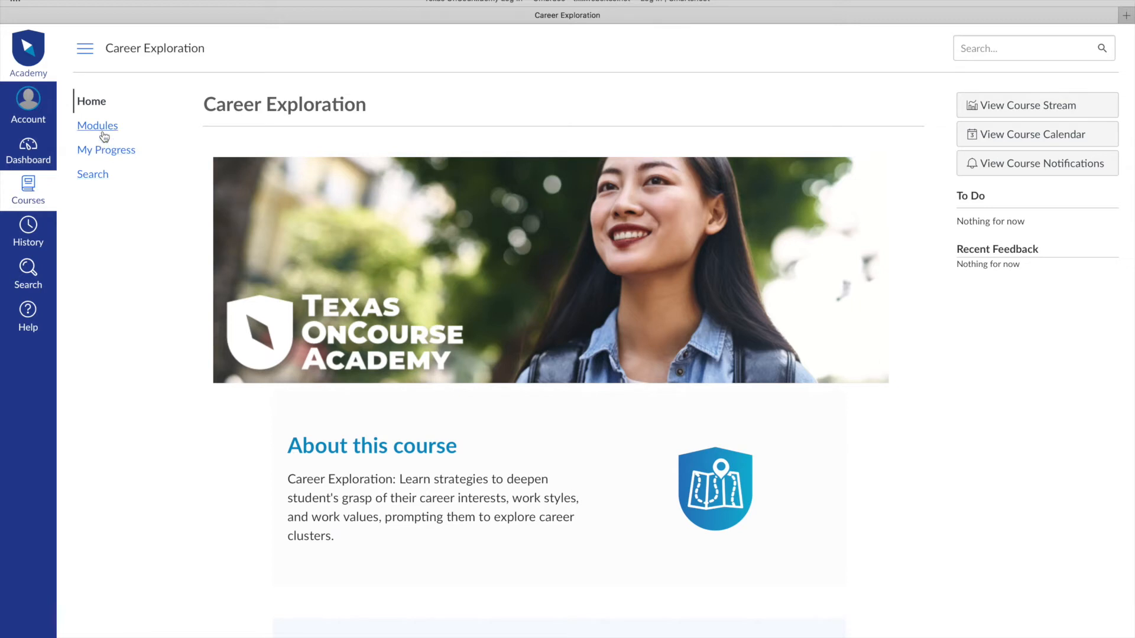
Step: View the Modules list and scroll through the Career Assessments and Unit 01 items
click(97, 125)
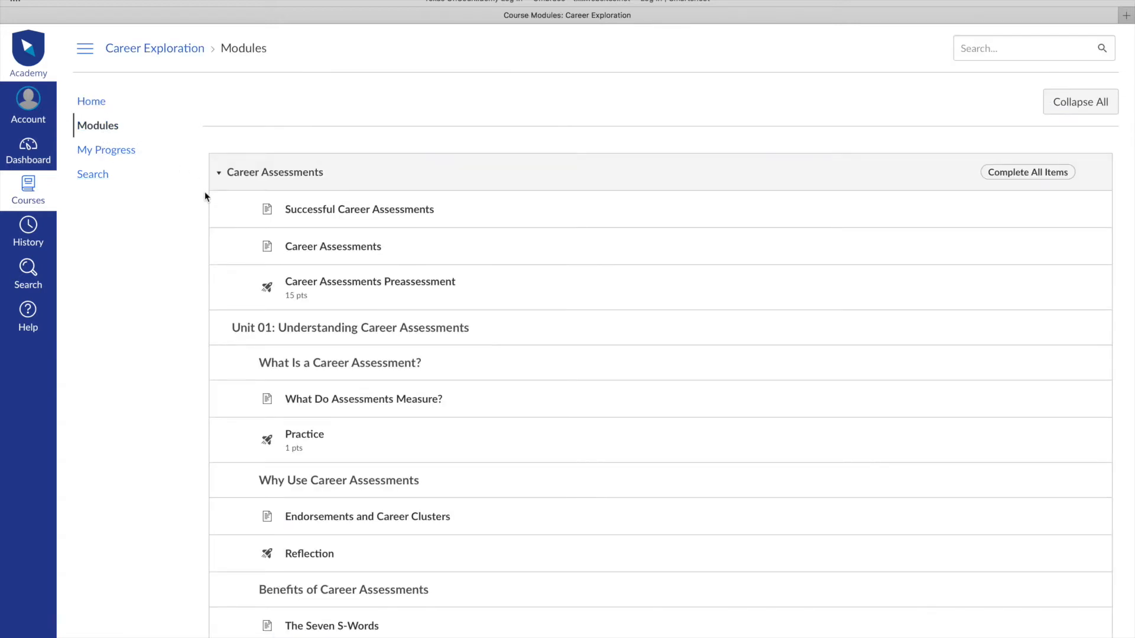
scroll(down, 3)
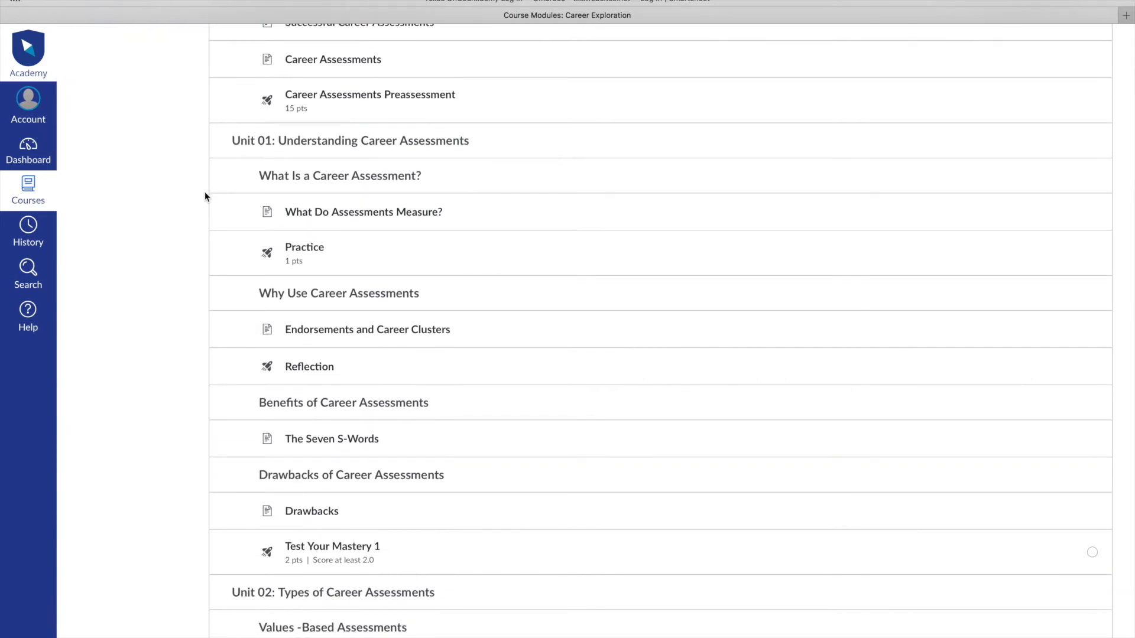
scroll(down, 3)
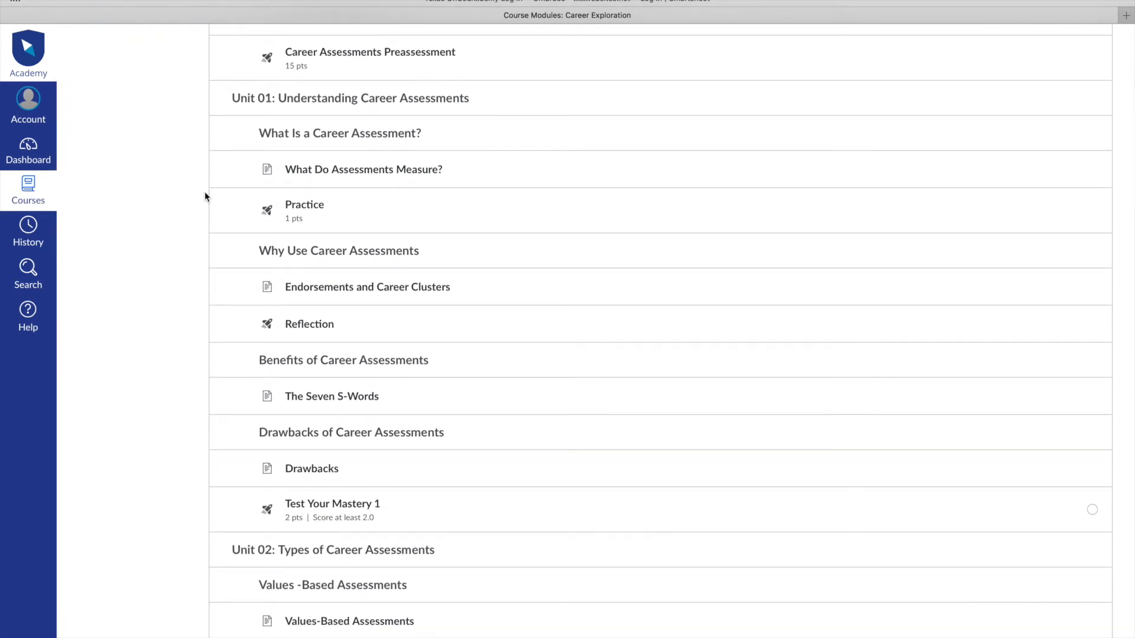
scroll(down, 3)
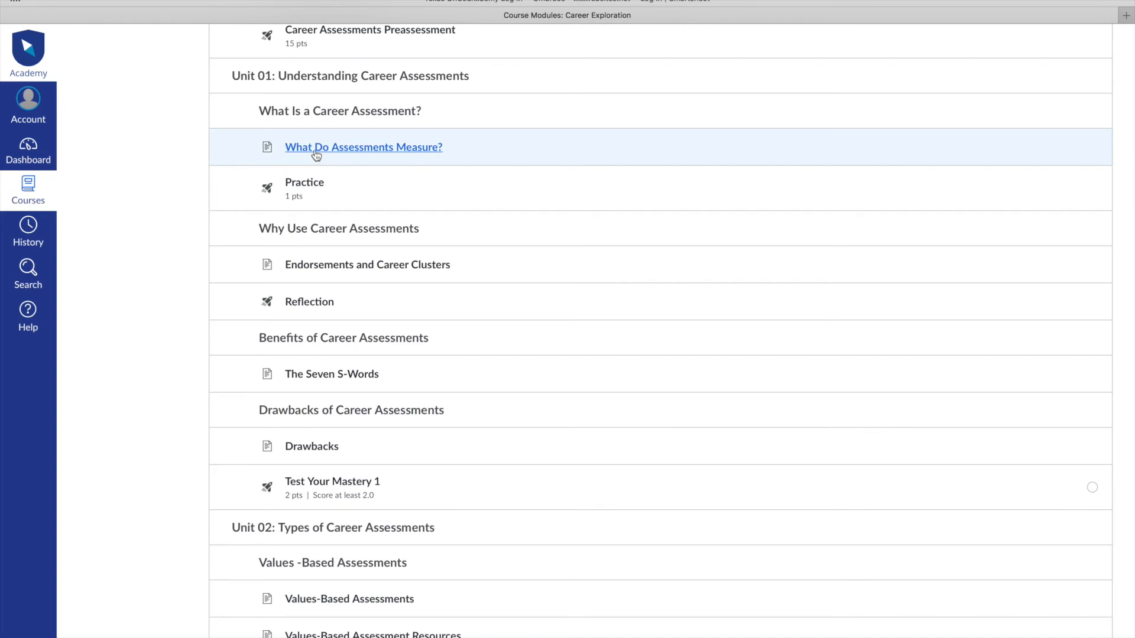
Step: Go to the What Do Assessments Measure? lesson page from the modules list
click(363, 147)
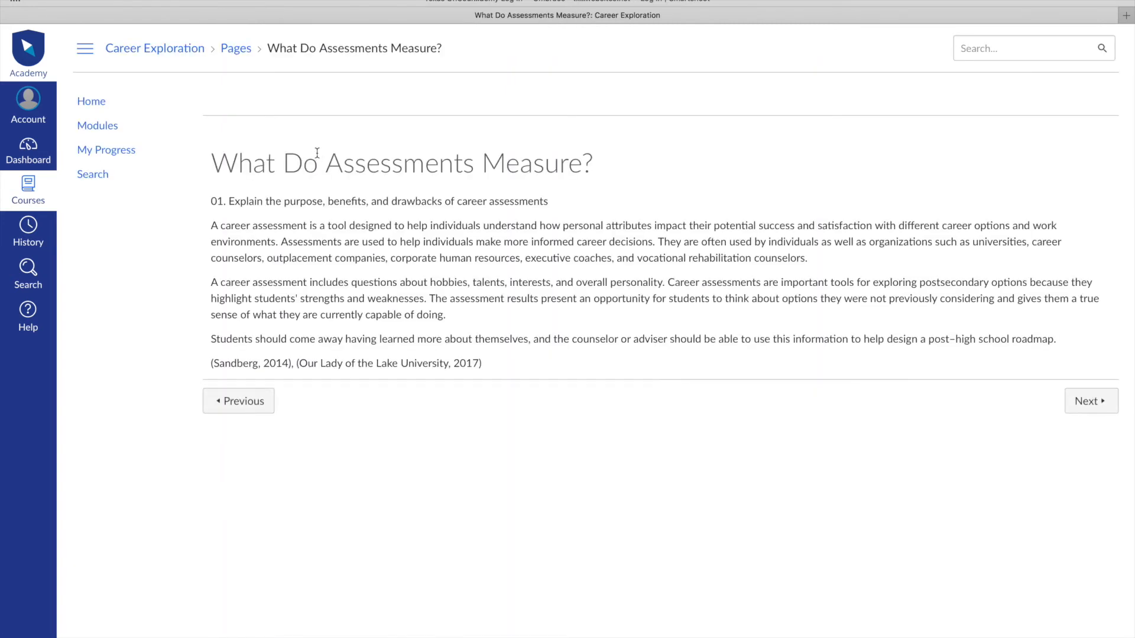
mouse_move(760, 364)
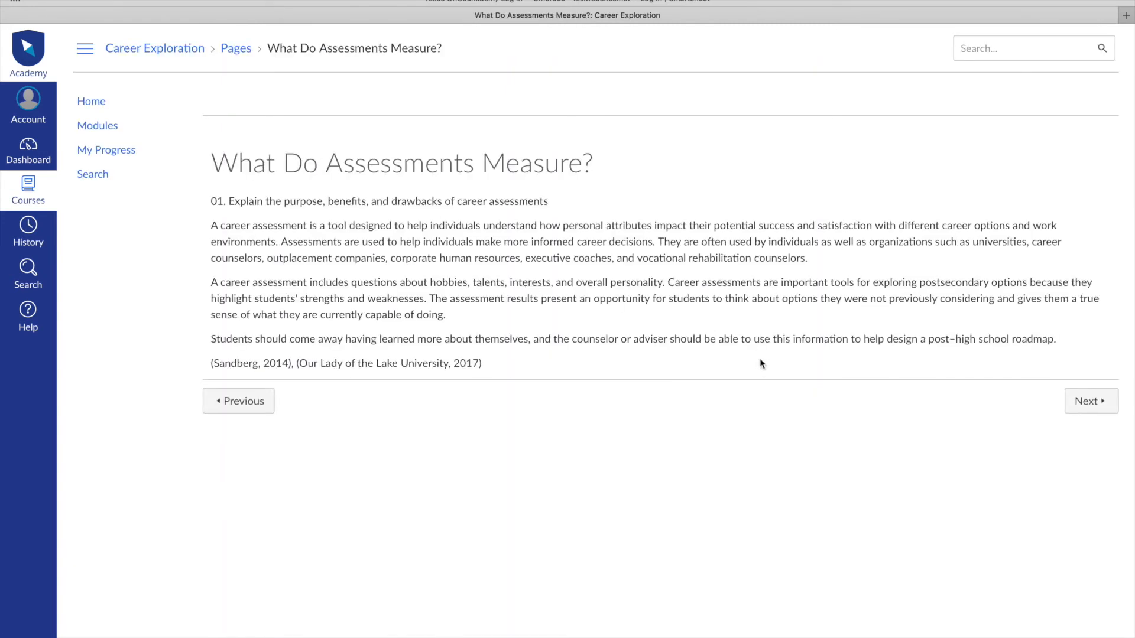
mouse_move(807, 371)
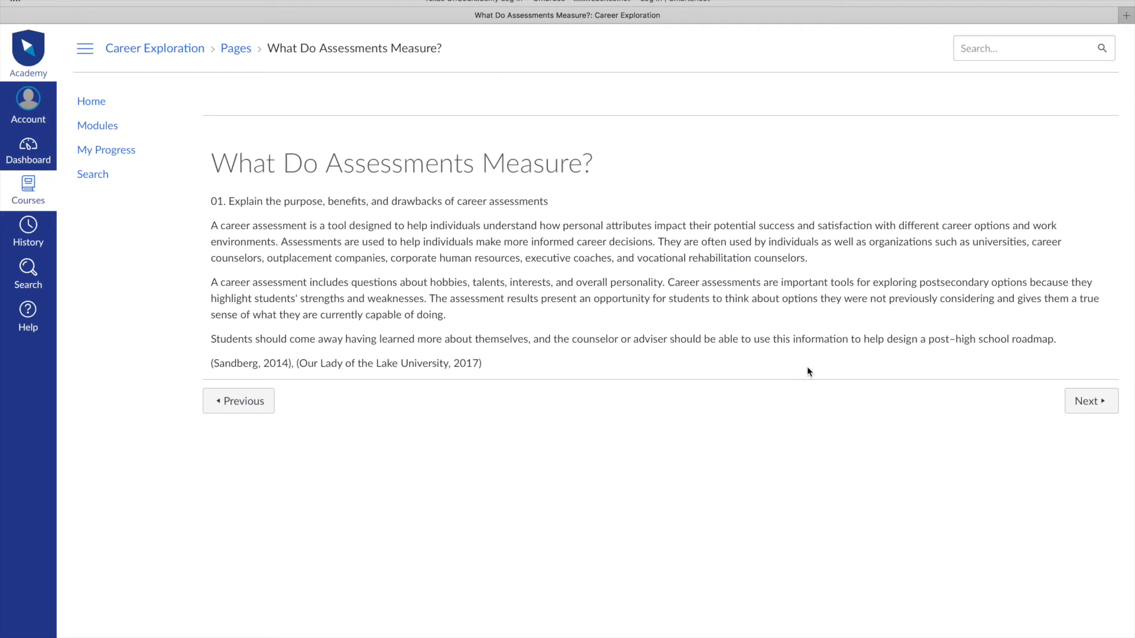
mouse_move(1091, 401)
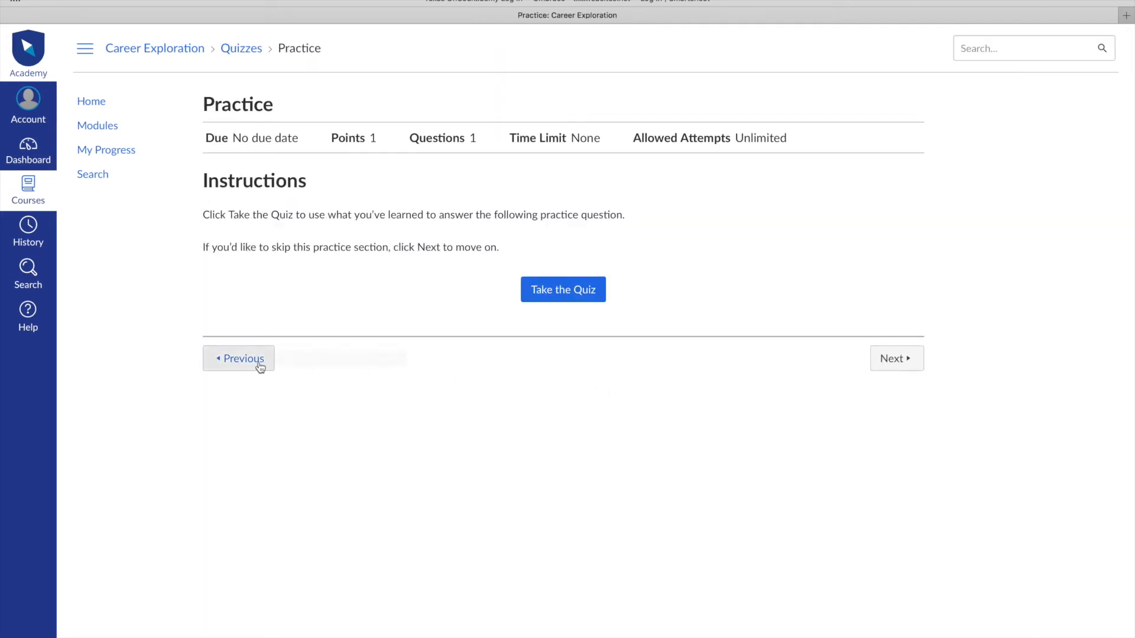
Step: Return from the Practice quiz to the What Do Assessments Measure? page via Previous
click(237, 358)
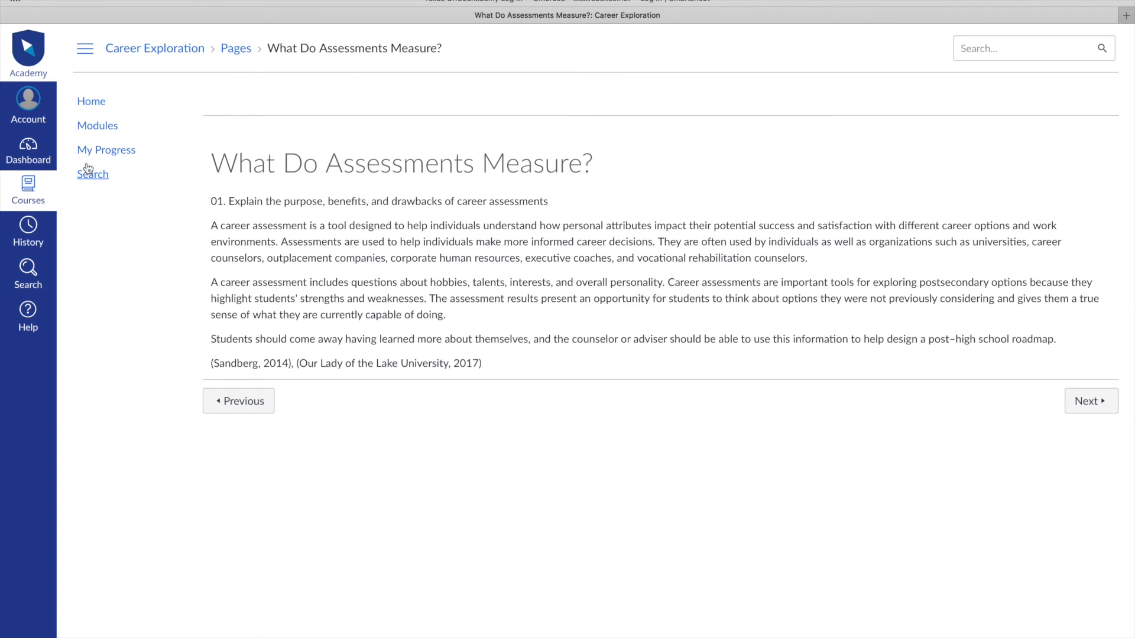
mouse_move(91, 101)
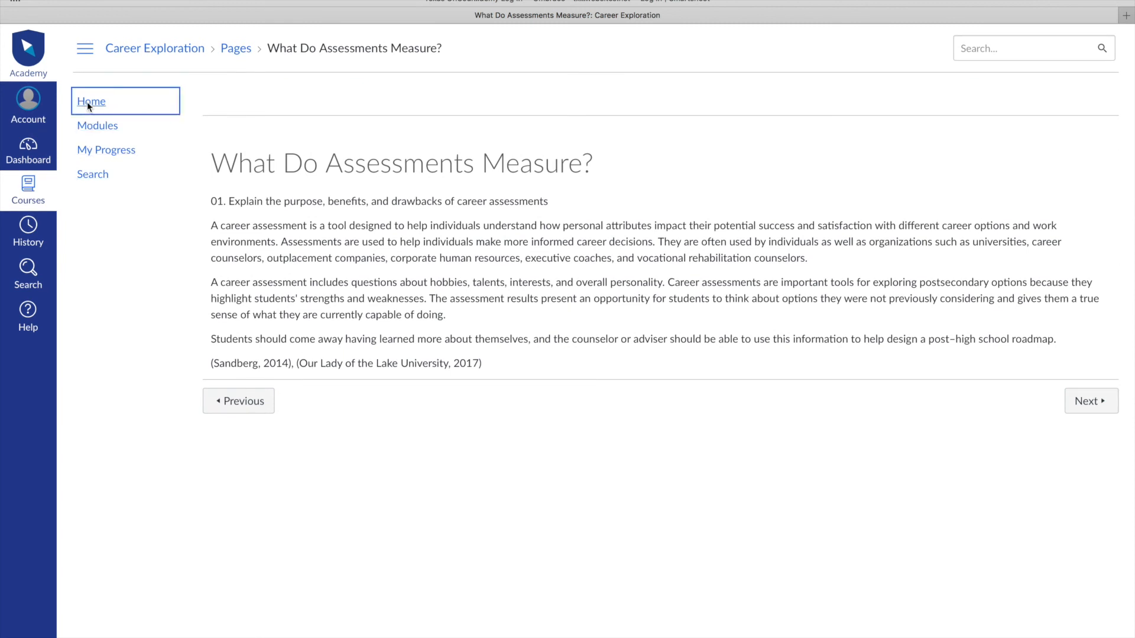